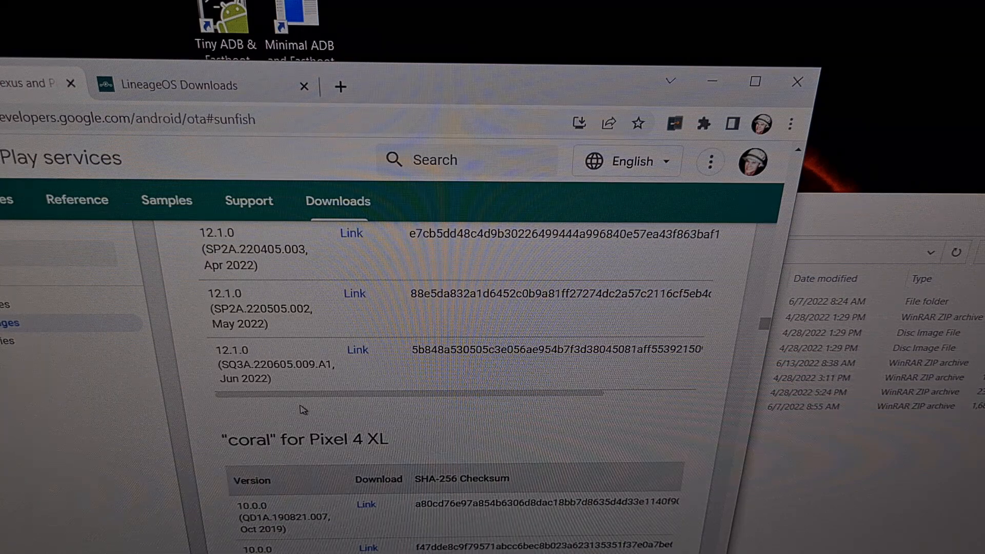
{"action": "mouse_move", "coordinate": [318, 366]}
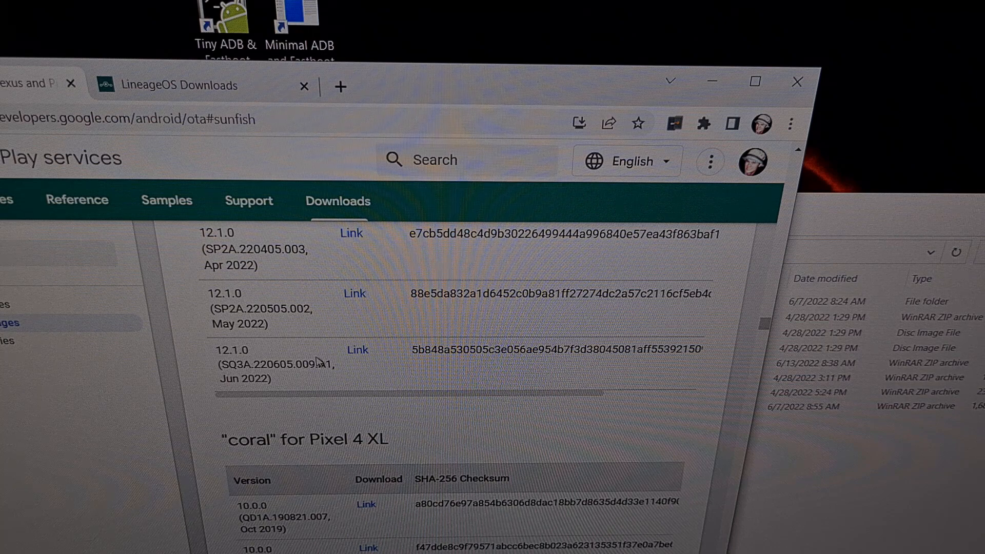
{"action": "mouse_move", "coordinate": [312, 363]}
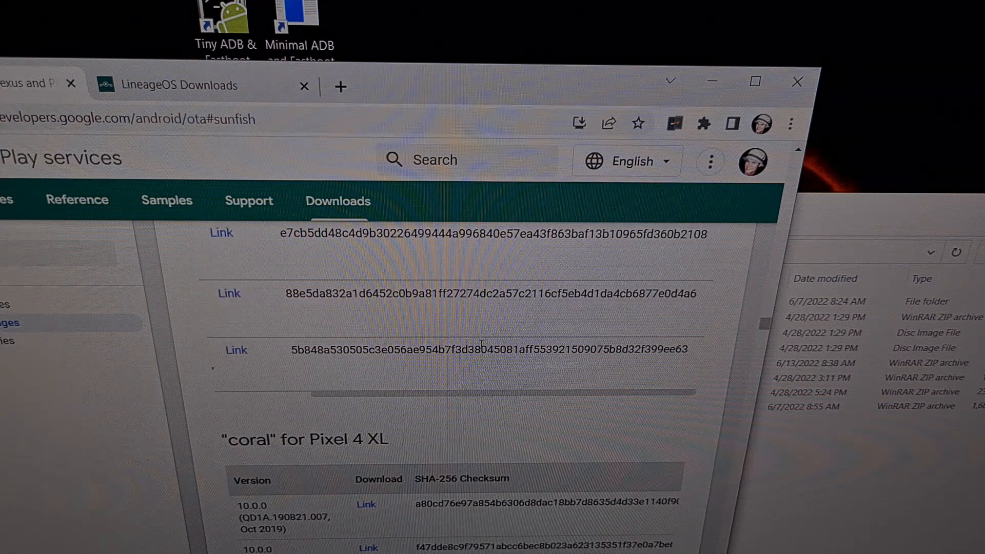
Scroll the sunfish OTA table to expose the full Jun 2022 SHA-256 checksum.
{"action": "scroll", "scroll_direction": "down", "scroll_amount": 3}
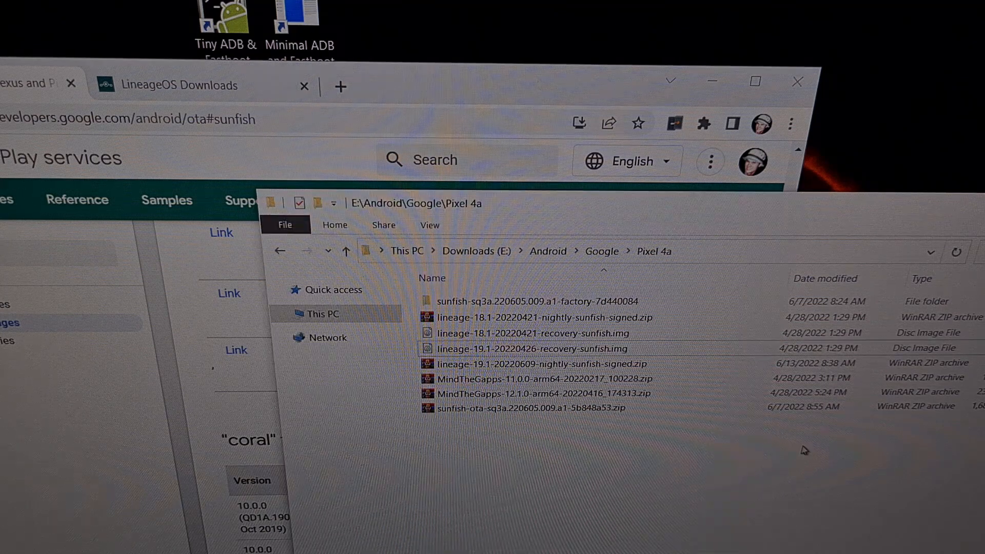
Open a PowerShell window from the Pixel 4a folder's right-click menu.
{"action": "left_click", "coordinate": [550, 407]}
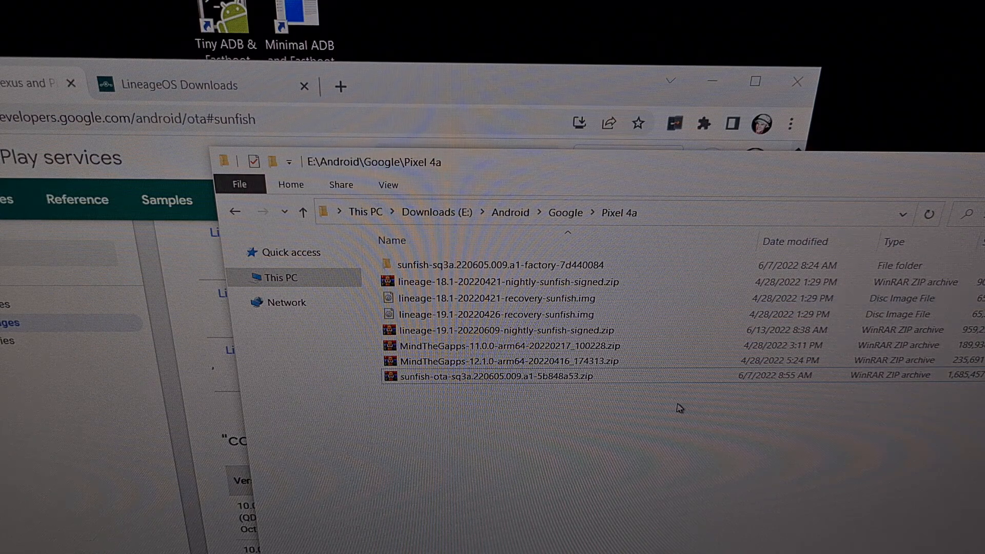
{"action": "right_click", "coordinate": [678, 409]}
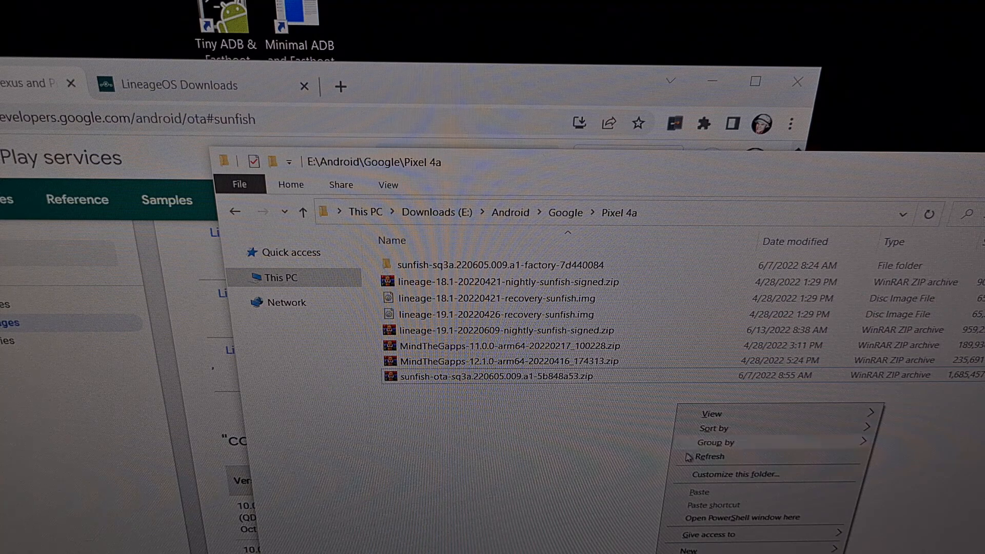
{"action": "mouse_move", "coordinate": [736, 517]}
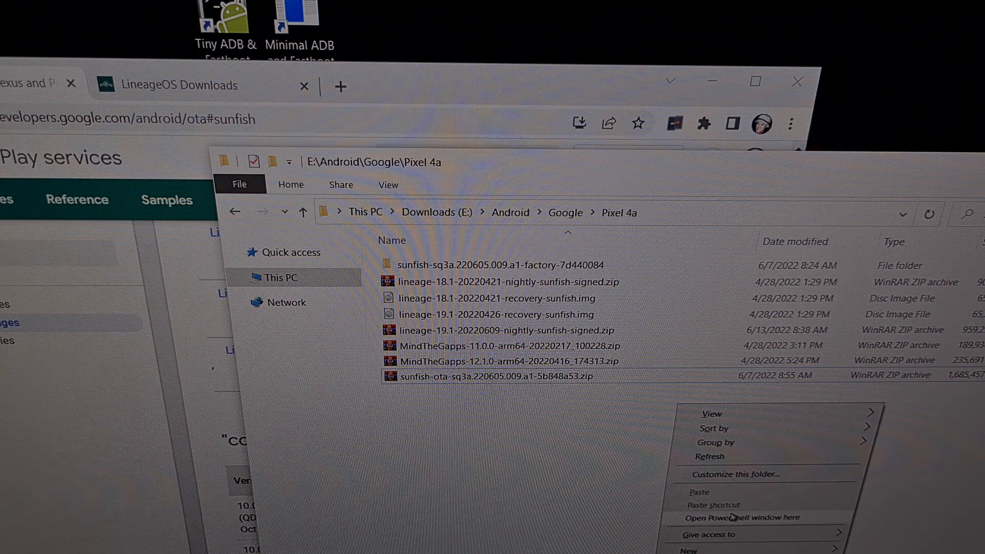
{"action": "mouse_move", "coordinate": [736, 519]}
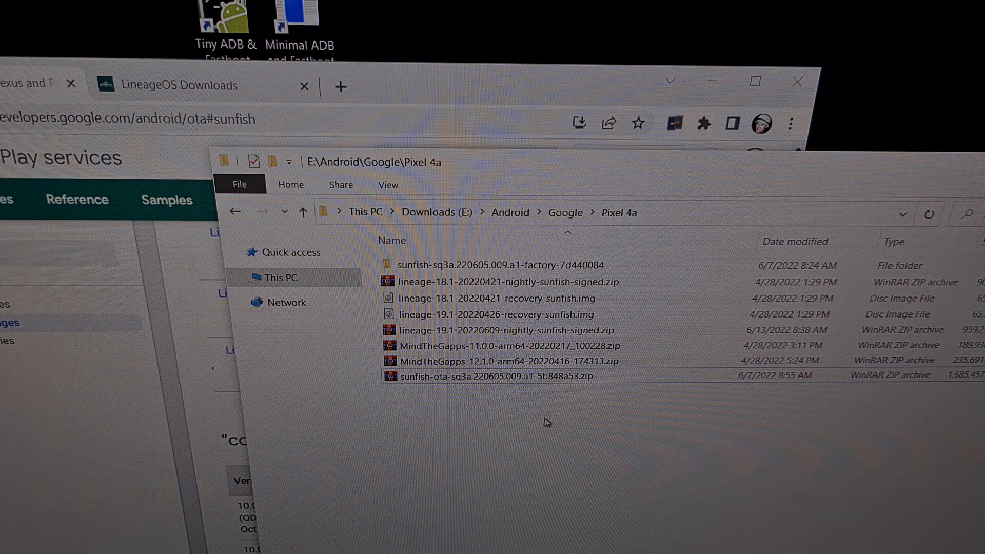
{"action": "right_click", "coordinate": [549, 423]}
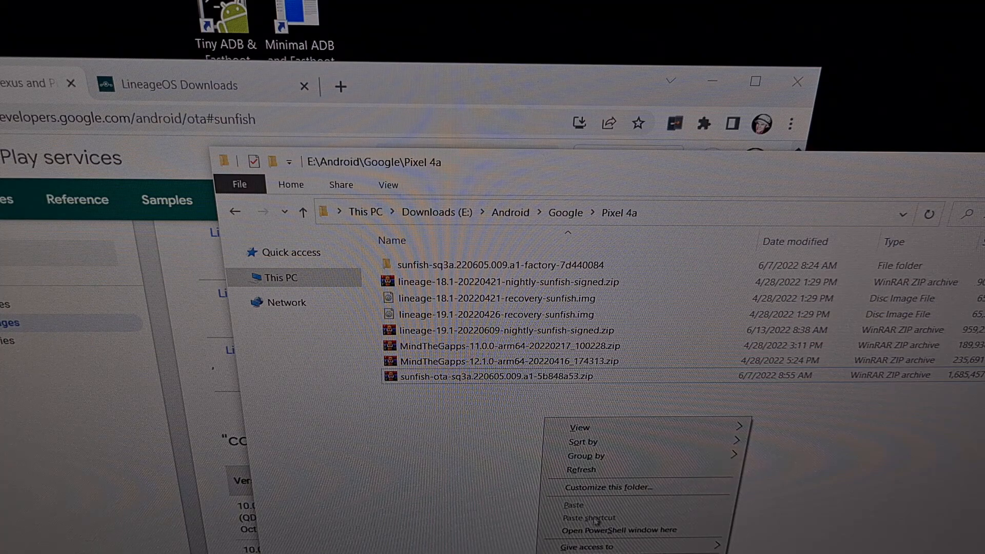
{"action": "mouse_move", "coordinate": [601, 530]}
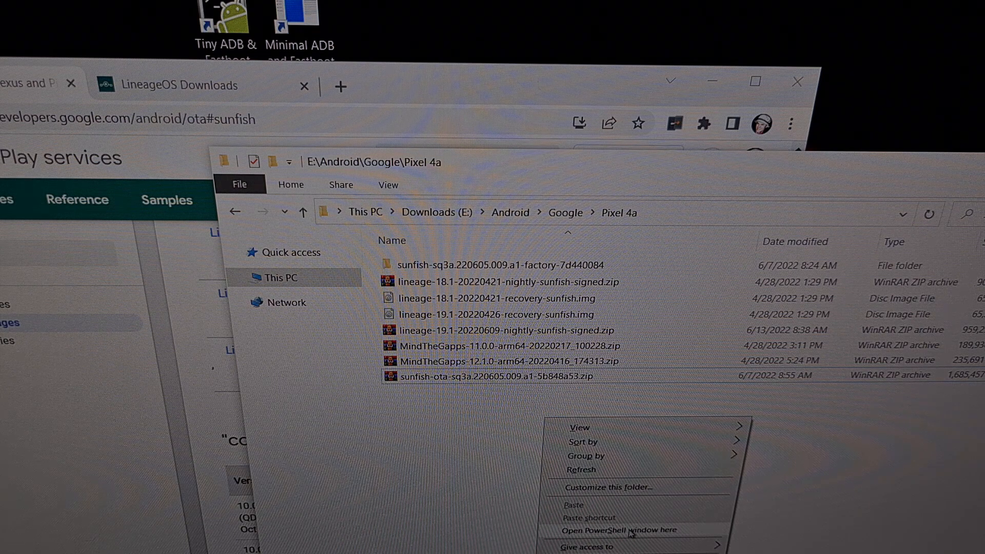
{"action": "left_click", "coordinate": [616, 531]}
{"action": "type", "text": "Get-"}
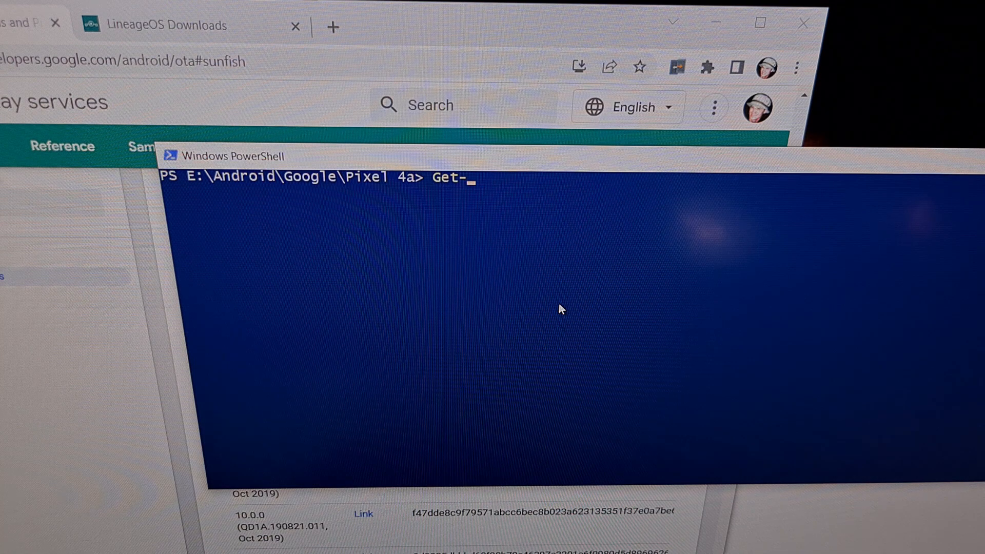
Enter a Get-FileHash command naming the June 2022 sunfish OTA zip.
{"action": "type", "text": "FileHash"}
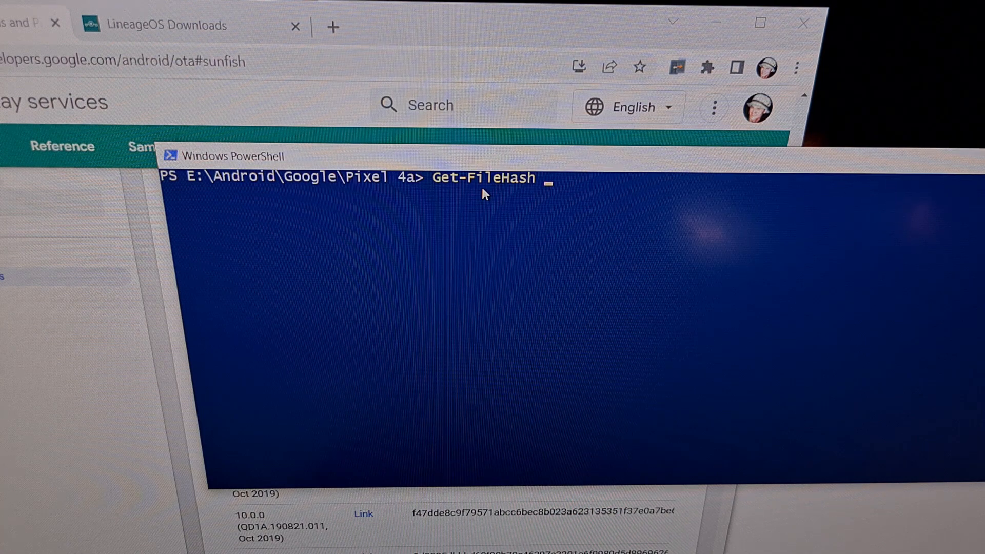
{"action": "type", "text": "sun"}
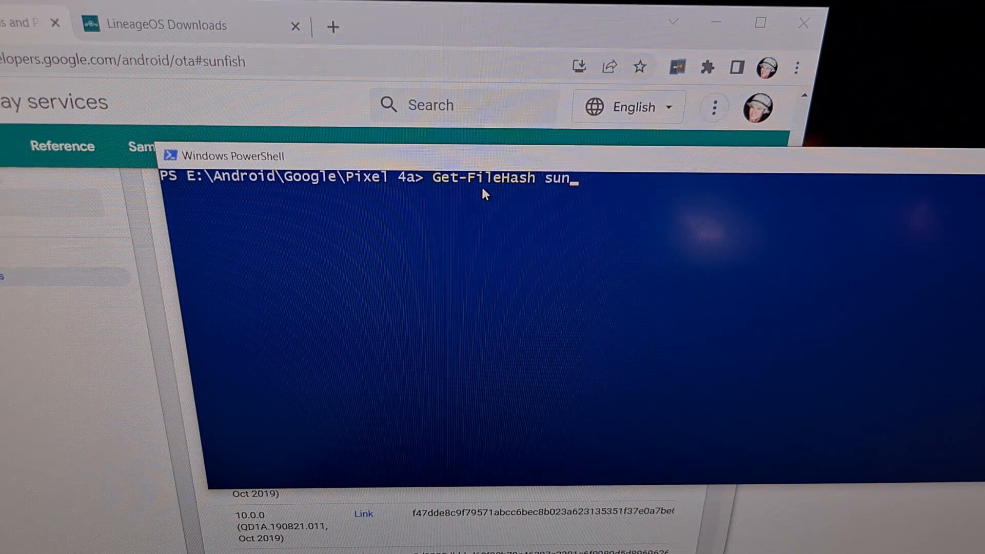
{"action": "type", "text": "fish-ota-sq3a.220605.009.a1-5b848a53.zip"}
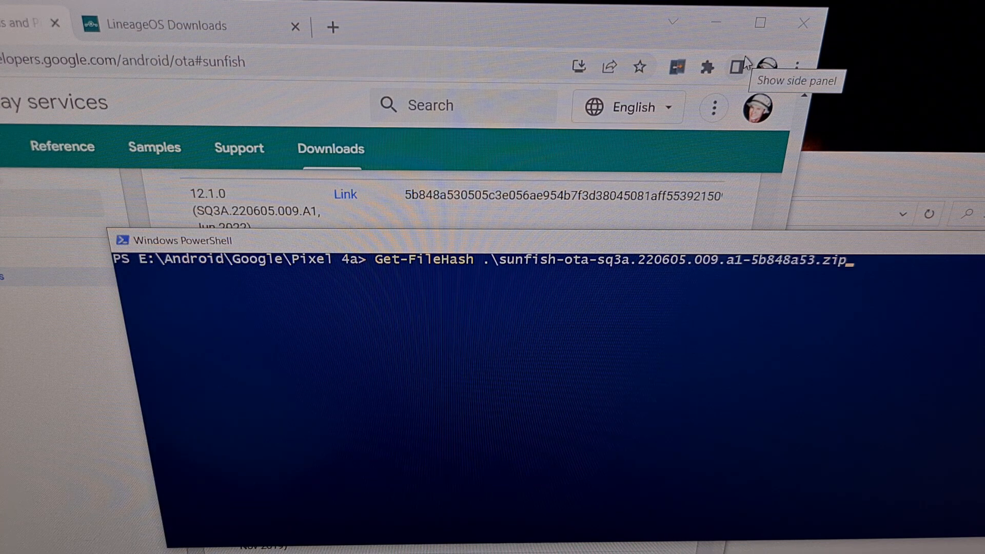
{"action": "mouse_move", "coordinate": [748, 67]}
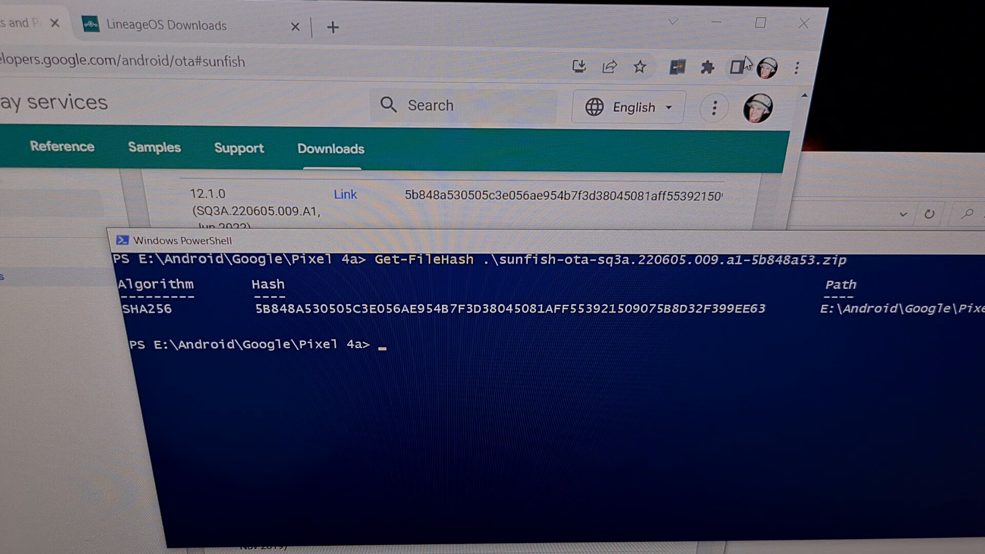
{"action": "mouse_move", "coordinate": [690, 122]}
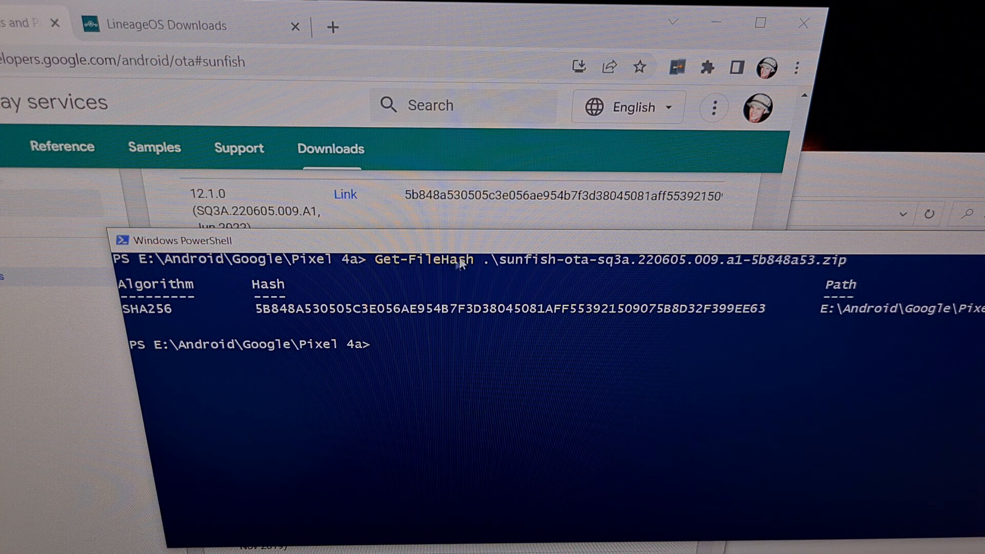
{"action": "mouse_move", "coordinate": [436, 209]}
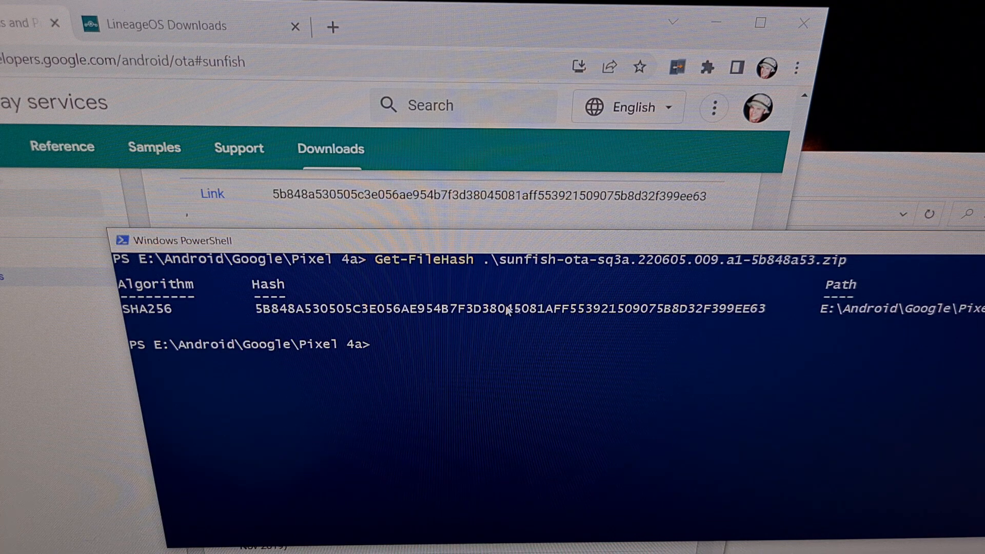
{"action": "mouse_move", "coordinate": [764, 280]}
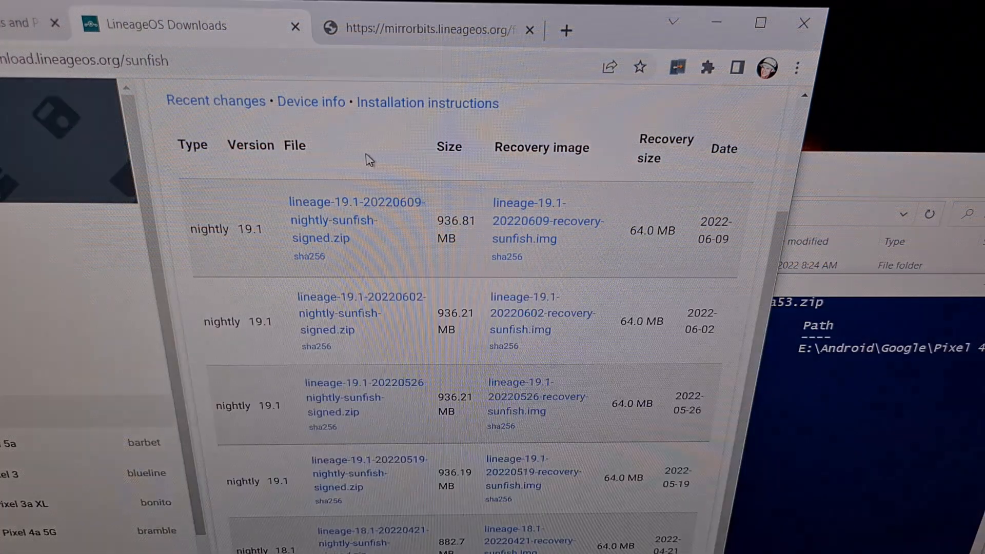
{"action": "mouse_move", "coordinate": [360, 240]}
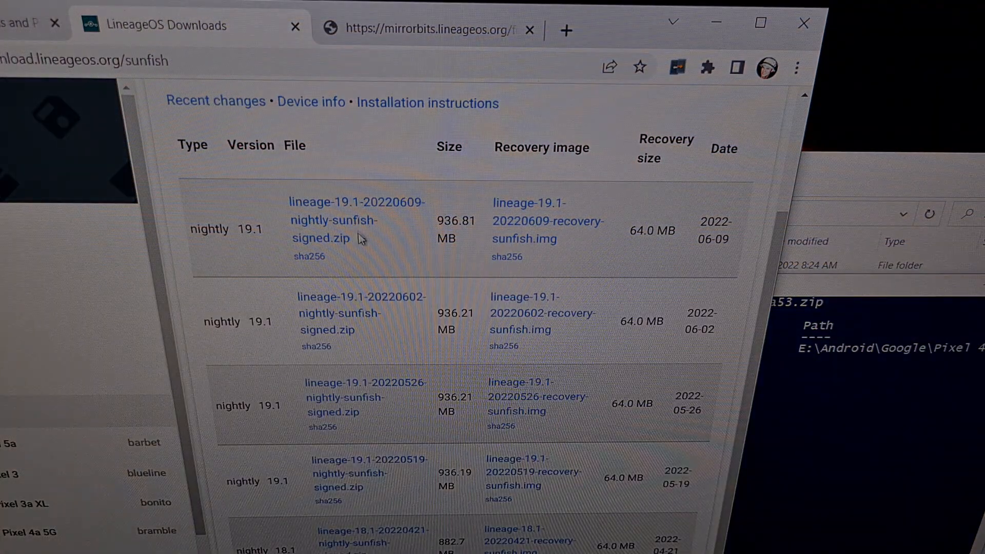
{"action": "mouse_move", "coordinate": [315, 269]}
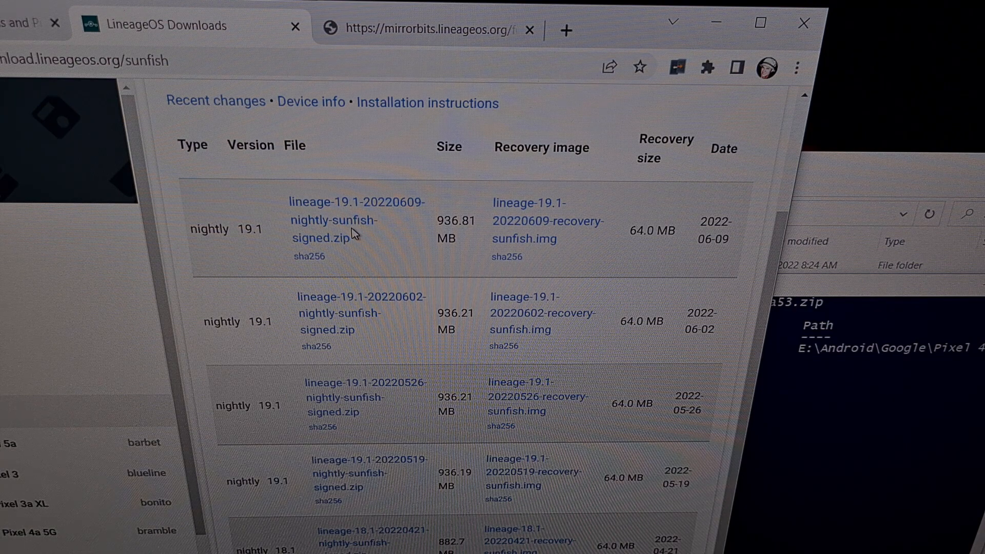
{"action": "mouse_move", "coordinate": [309, 265]}
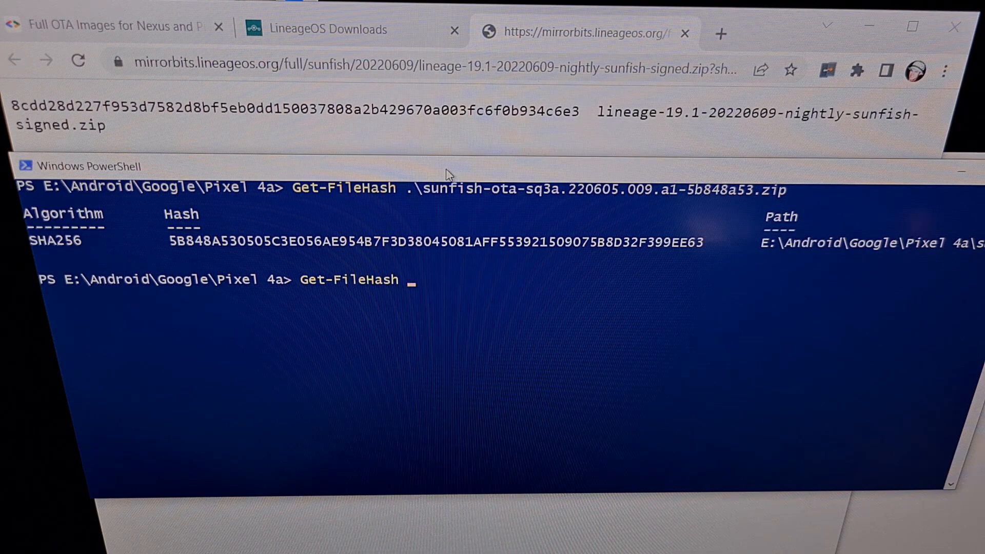
Type the Get-FileHash path for the lineage-19.1-20220609 nightly sunfish zip.
{"action": "type", "text": "lineage-19.1-20220609-nightly-sunfish-signed.zip"}
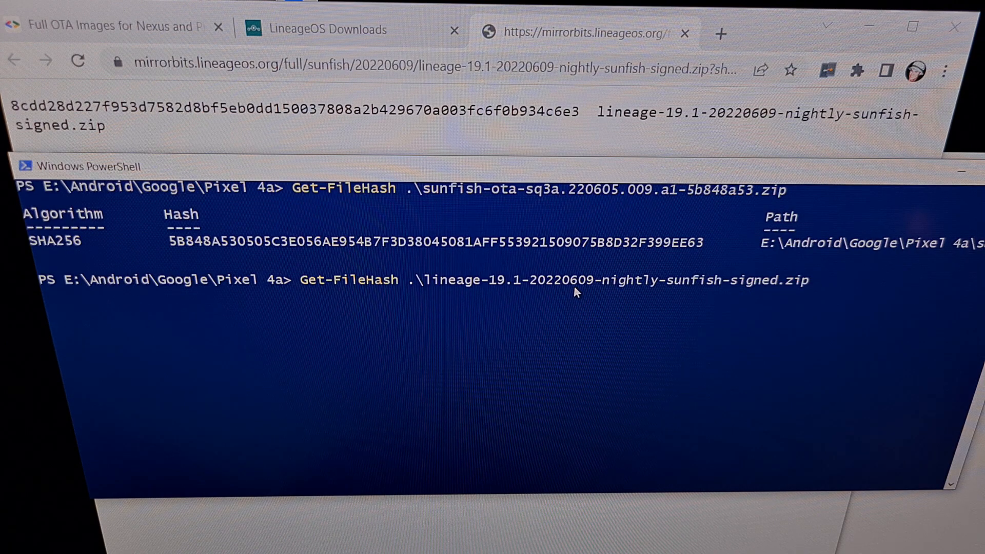
{"action": "mouse_move", "coordinate": [545, 298]}
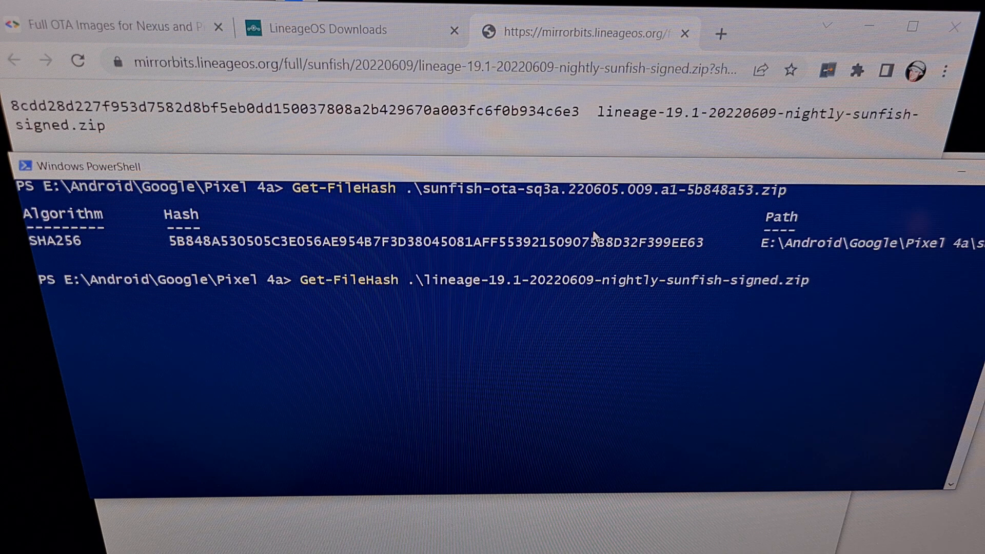
{"action": "mouse_move", "coordinate": [728, 217]}
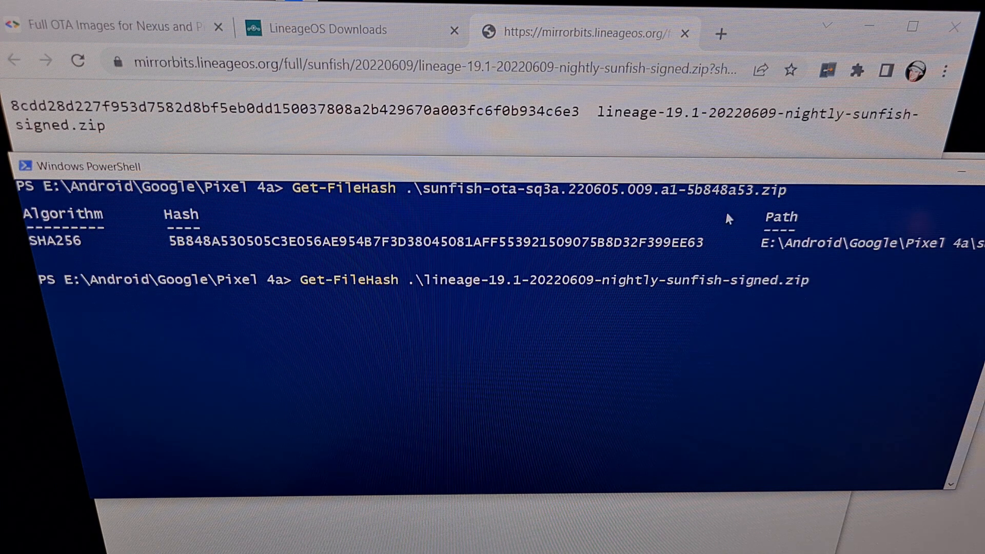